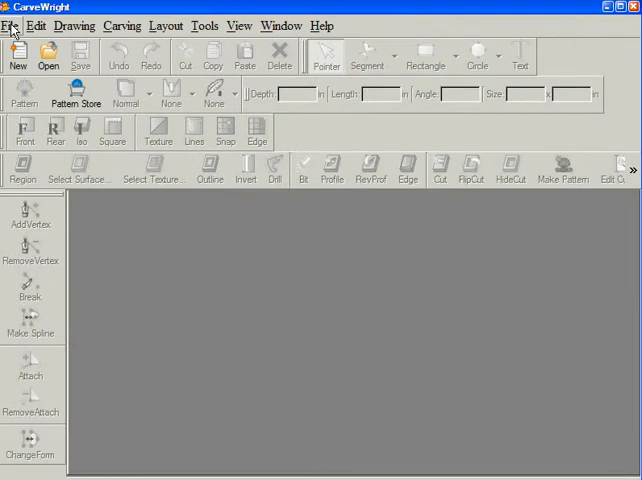
# Import the image '22 6 three lines005.jpg' from file into the image import wizard
pyautogui.click(37, 25)
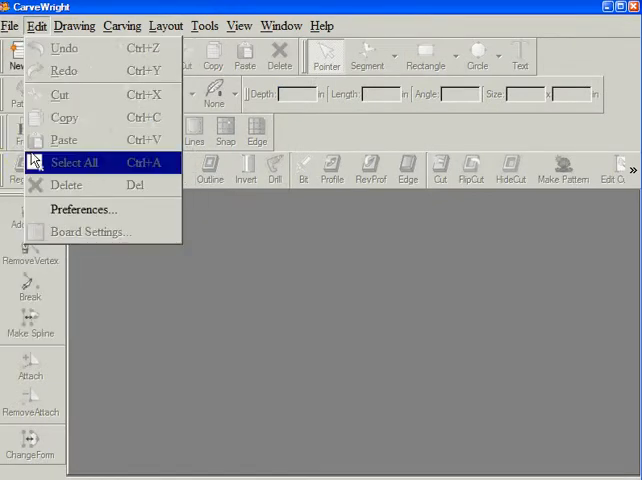
pyautogui.click(11, 25)
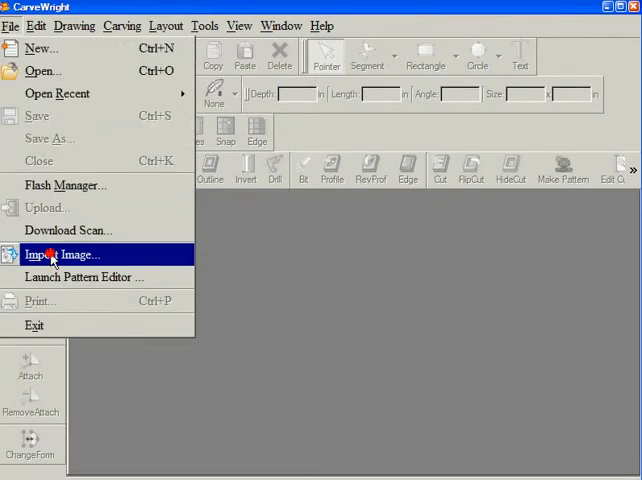
pyautogui.click(54, 254)
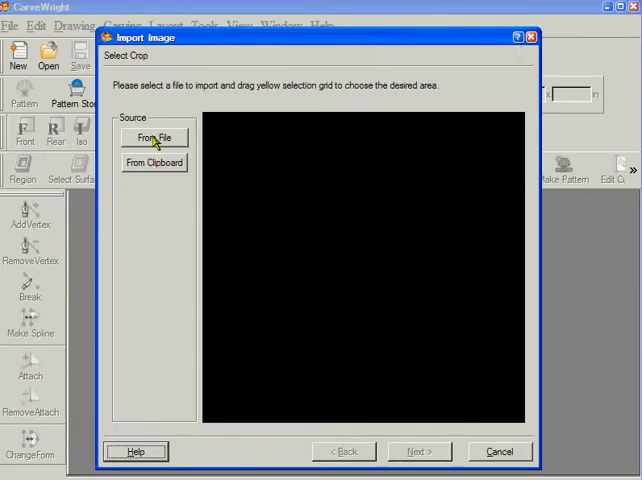
pyautogui.click(154, 137)
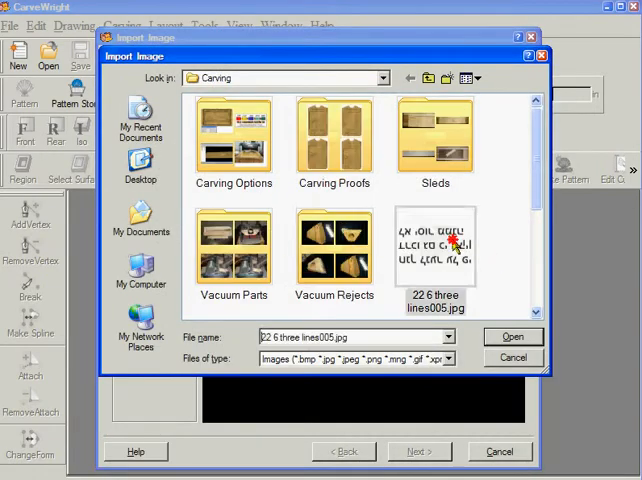
pyautogui.click(513, 335)
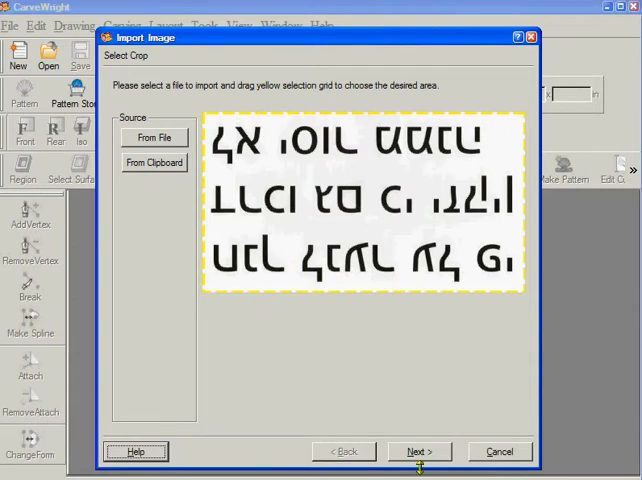
# In the 3D preview, lower the lettering relief five times and toggle Floor Edges
pyautogui.click(419, 451)
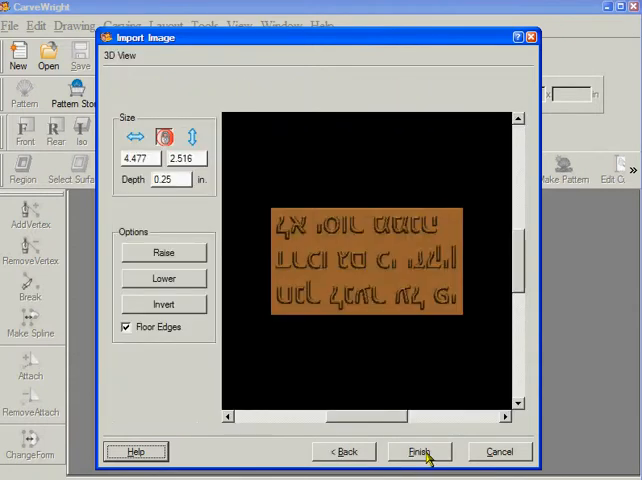
pyautogui.moveTo(164, 278)
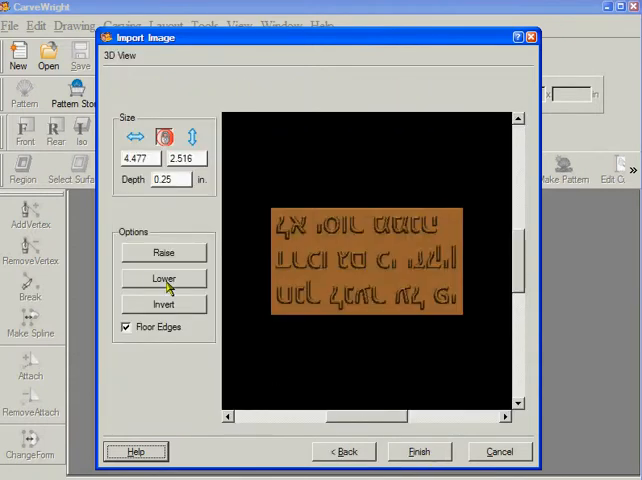
pyautogui.click(163, 278)
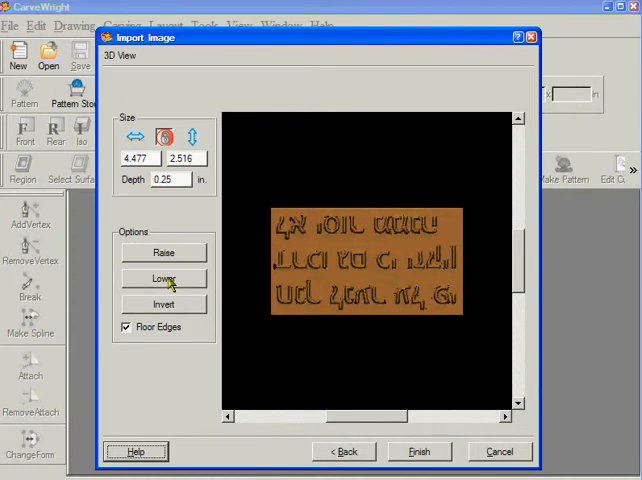
pyautogui.click(163, 278)
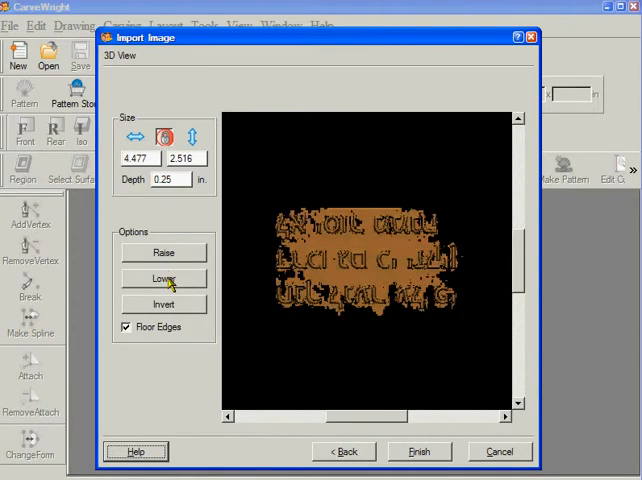
pyautogui.click(164, 278)
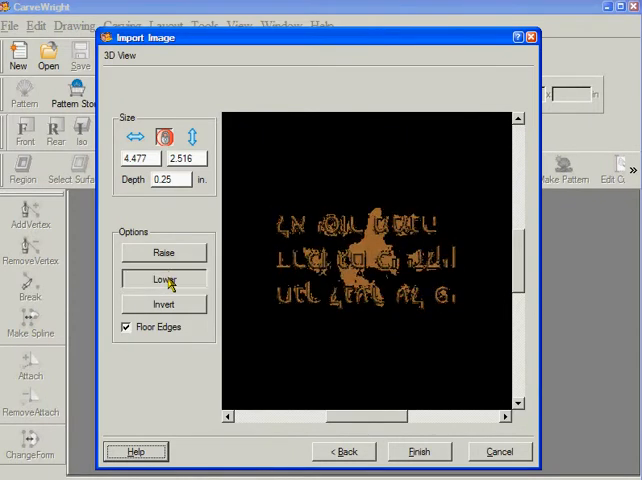
pyautogui.click(163, 278)
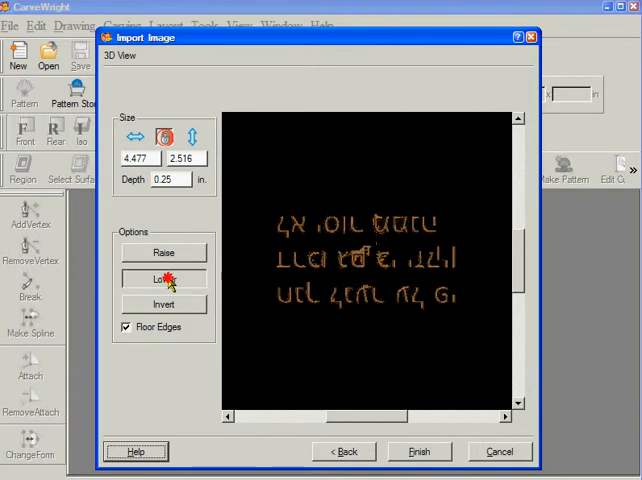
pyautogui.click(163, 278)
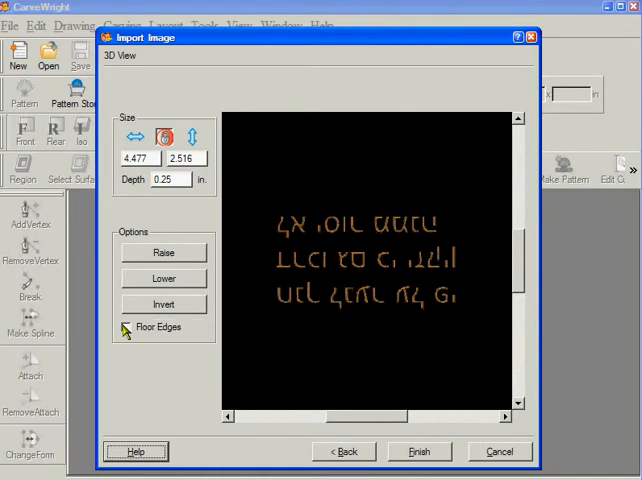
pyautogui.click(126, 327)
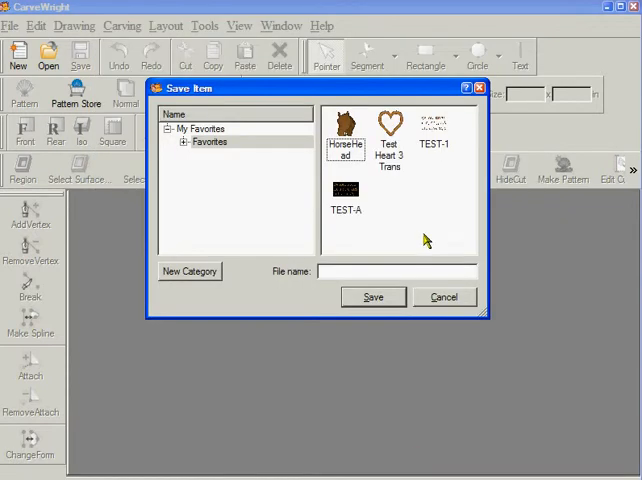
pyautogui.moveTo(440, 133)
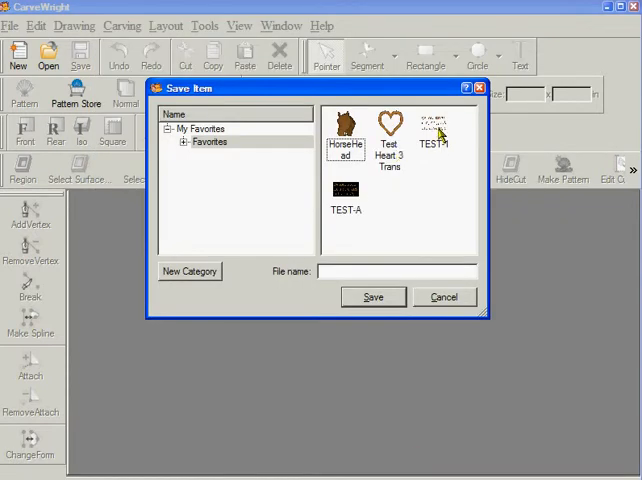
# Select the existing TEST-1 pattern thumbnail in the Save Item dialog
pyautogui.click(434, 130)
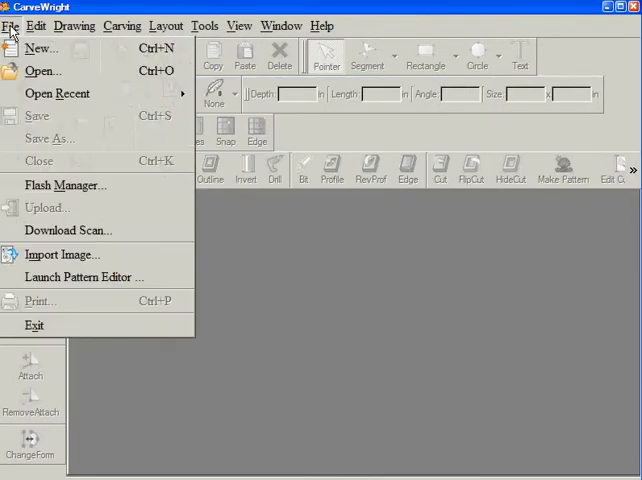
# Re-import '22 6 three lines005.jpg' into the 3D preview and toggle Floor Edges off and on
pyautogui.click(63, 254)
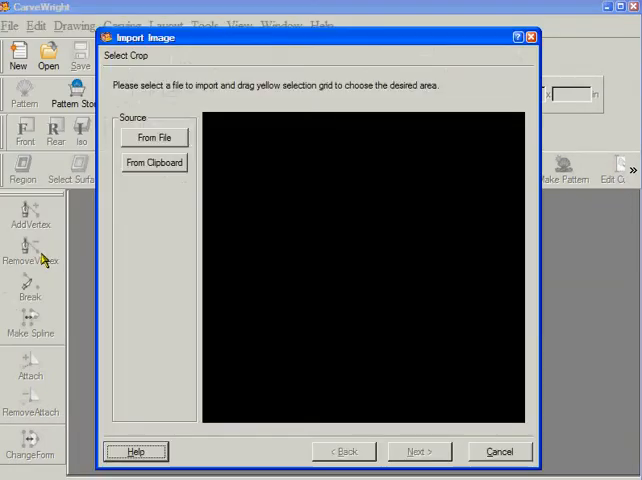
pyautogui.click(154, 137)
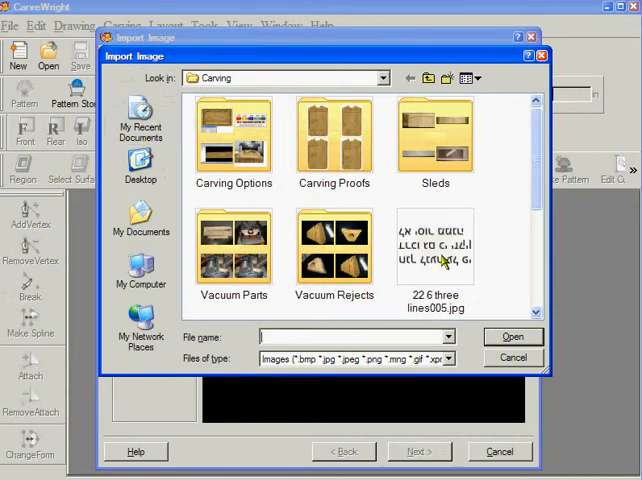
pyautogui.click(512, 336)
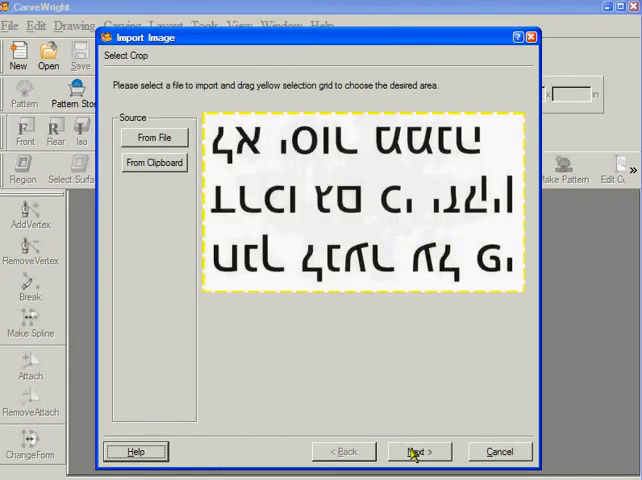
pyautogui.click(418, 451)
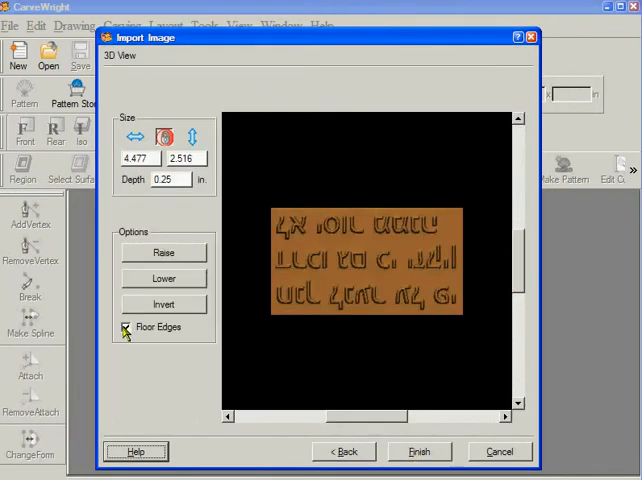
pyautogui.click(127, 327)
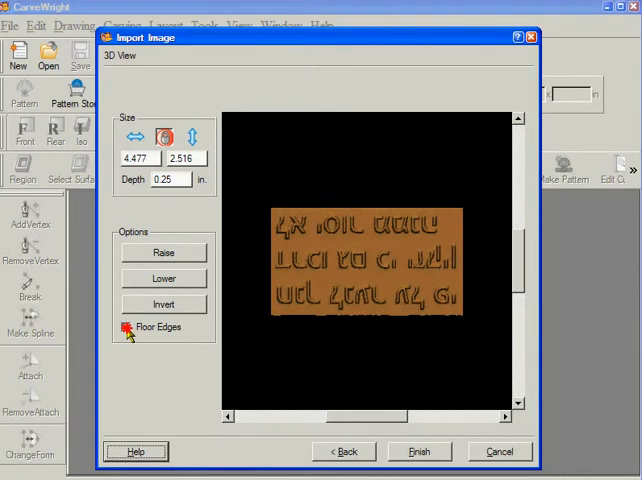
pyautogui.click(127, 327)
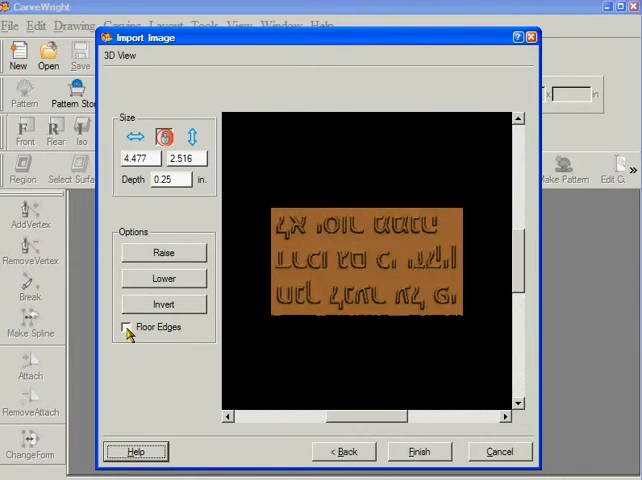
pyautogui.click(127, 327)
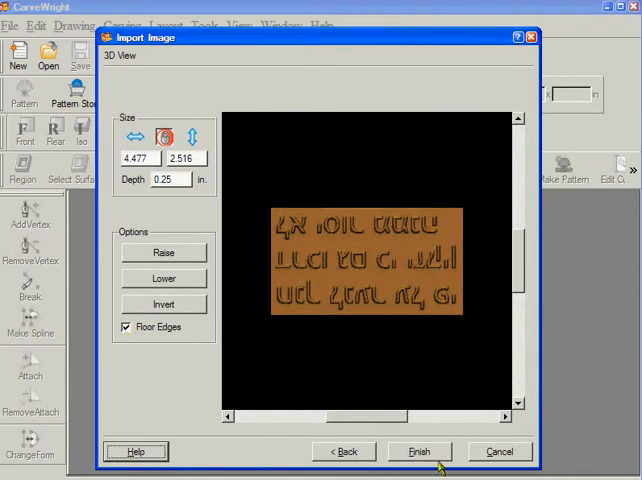
# Finish the lettering pattern and give it the name TEST-A in the save dialog
pyautogui.click(419, 451)
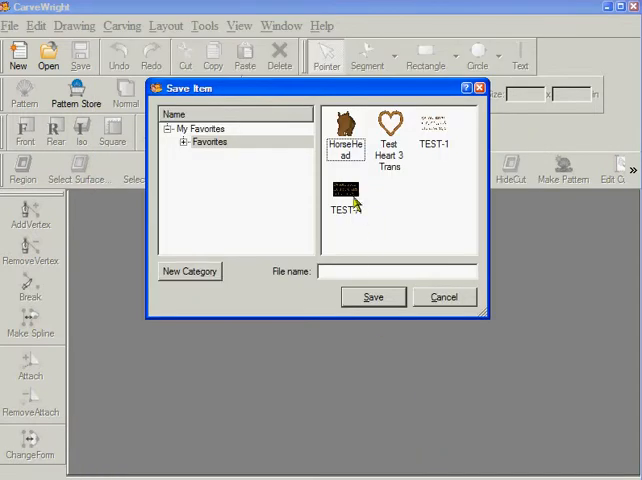
pyautogui.click(345, 195)
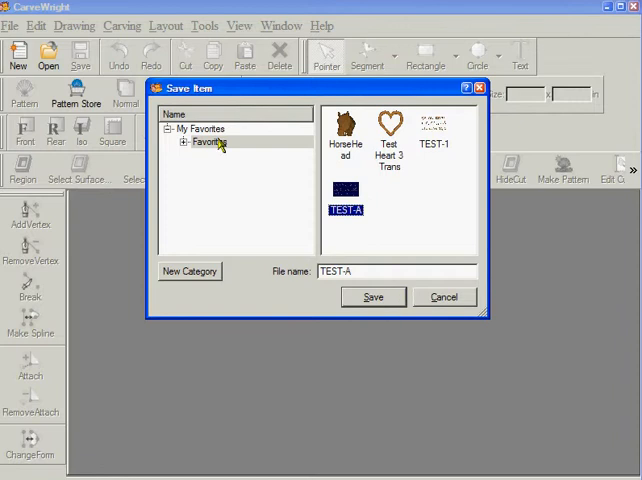
pyautogui.moveTo(220, 145)
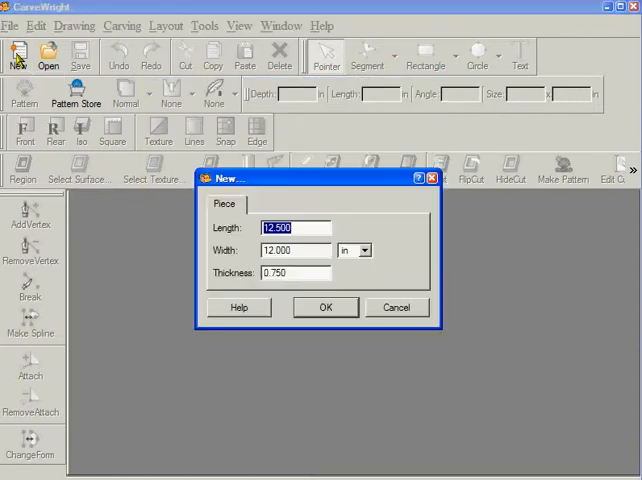
# Accept the new board size of 12.5 by 12 by 0.75 in
pyautogui.click(324, 307)
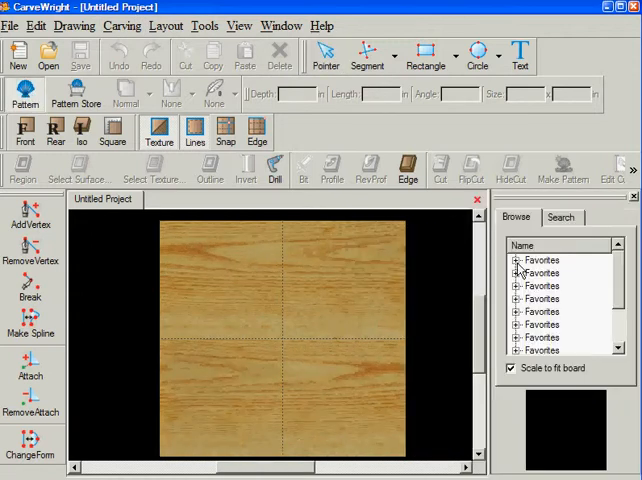
# Expand Favorites and place the TEST-A lettering pattern on the board
pyautogui.click(519, 260)
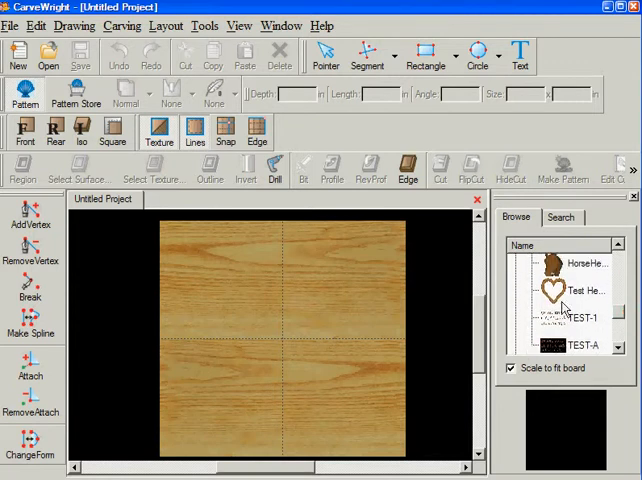
pyautogui.click(580, 318)
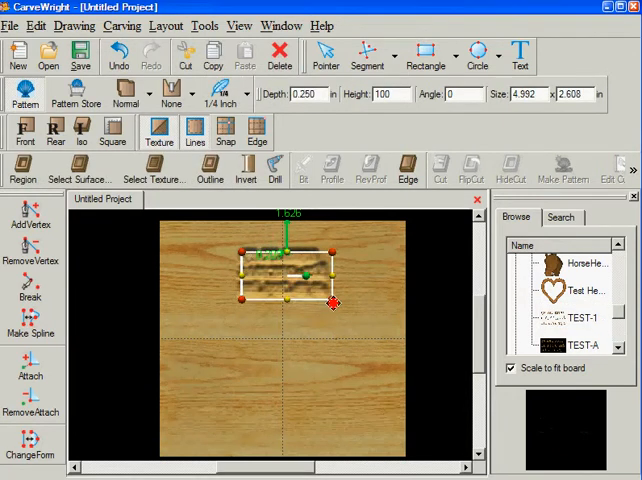
# Drag the TEST-A pattern's corner handle to stretch the lettering across the board's upper half
pyautogui.moveTo(333, 303); pyautogui.dragTo(385, 322)
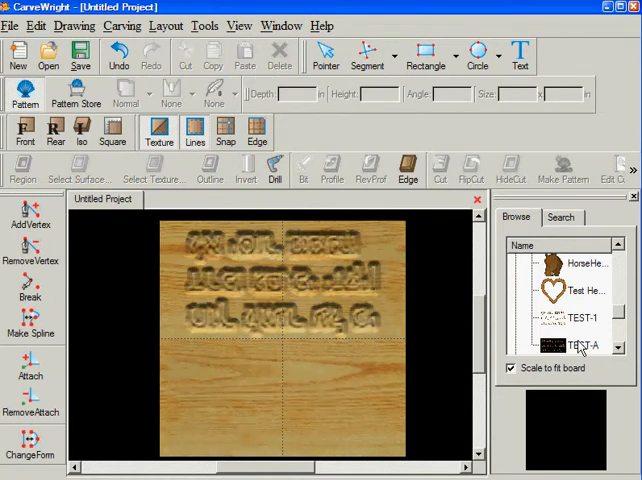
pyautogui.click(583, 345)
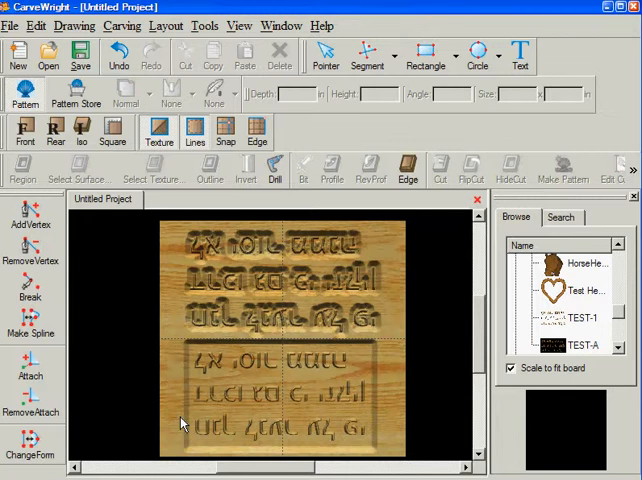
pyautogui.moveTo(570, 345)
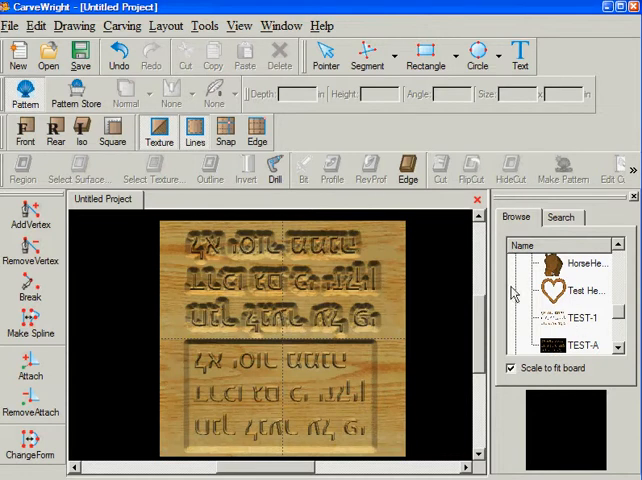
pyautogui.moveTo(283, 260)
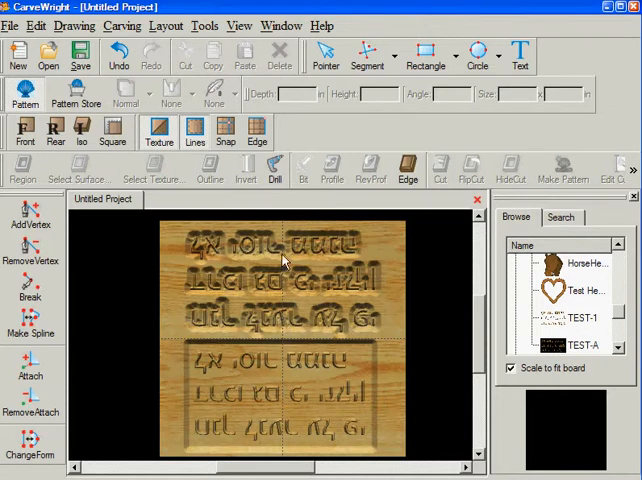
pyautogui.moveTo(563, 337)
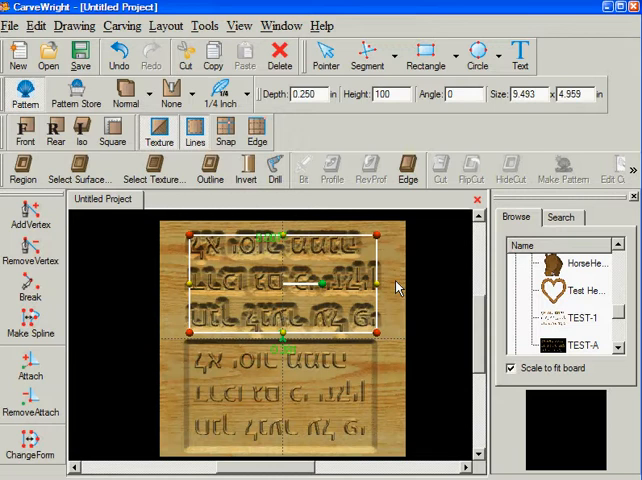
pyautogui.moveTo(397, 288)
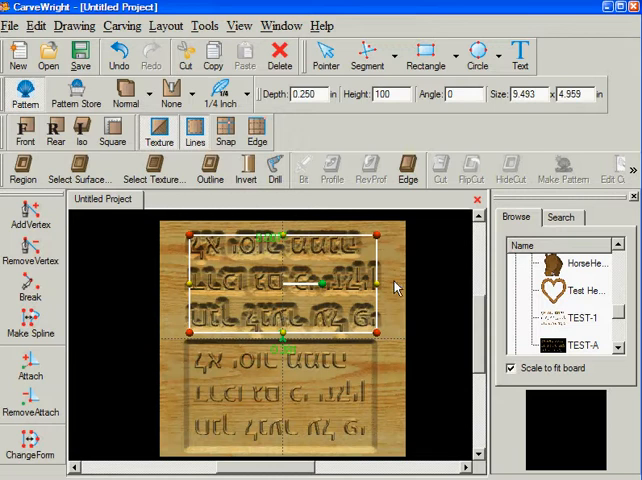
pyautogui.moveTo(257, 321)
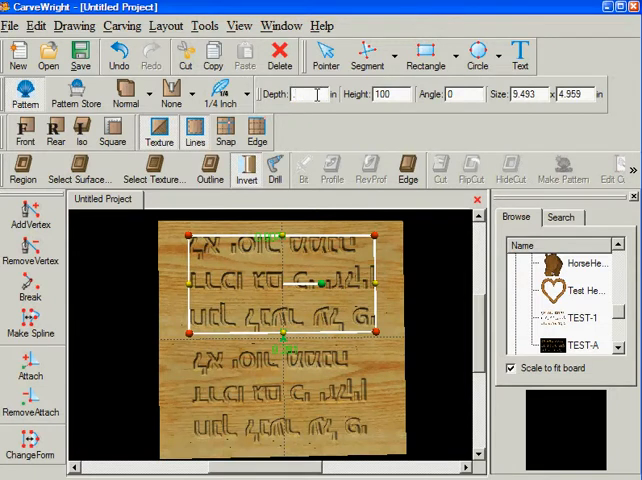
# Set the top lettering pattern's carving depth to 0.100 in
pyautogui.write('1')
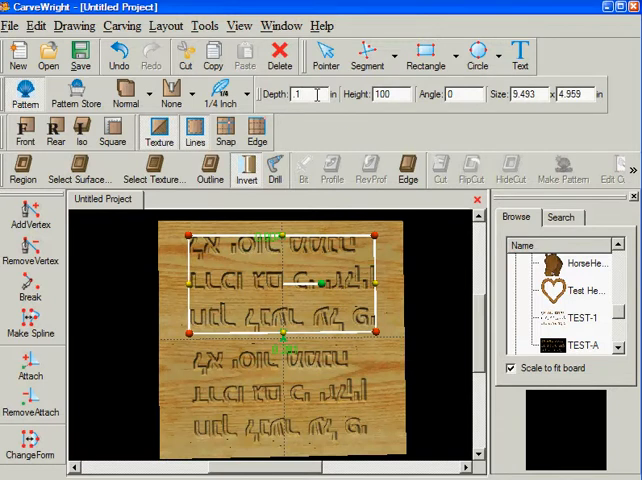
pyautogui.moveTo(369, 131)
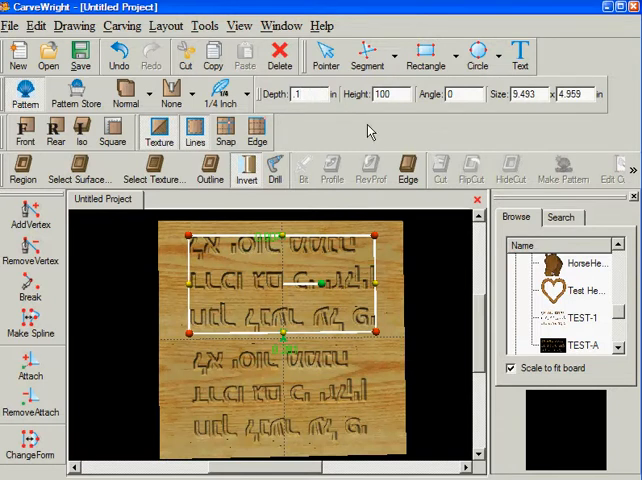
pyautogui.click(300, 94)
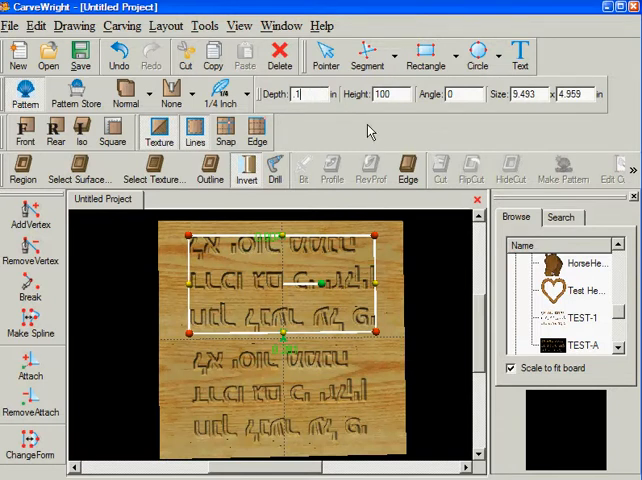
pyautogui.write('0.100')
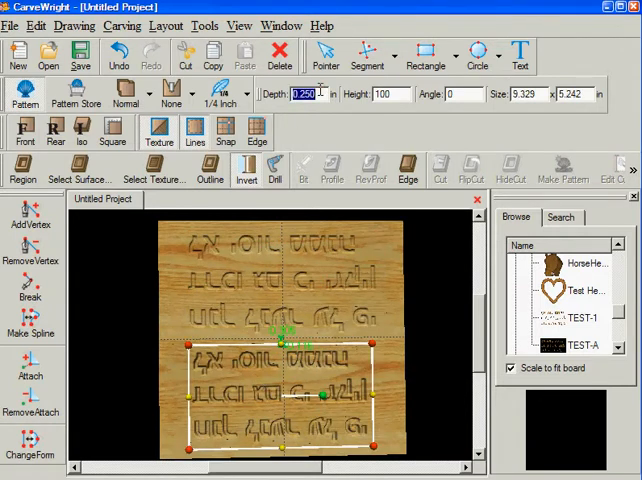
pyautogui.write('1')
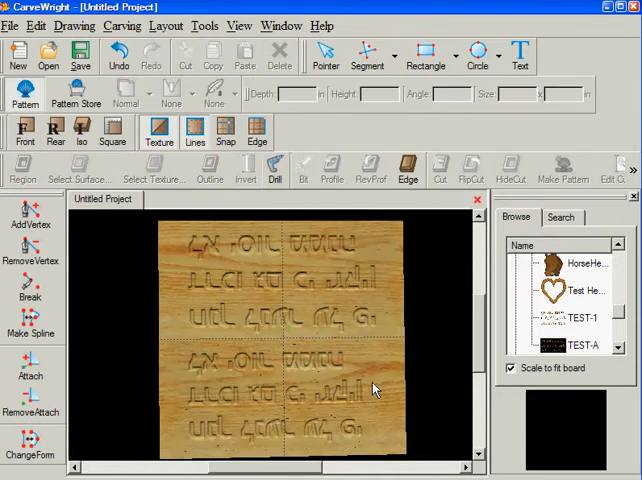
pyautogui.moveTo(253, 378)
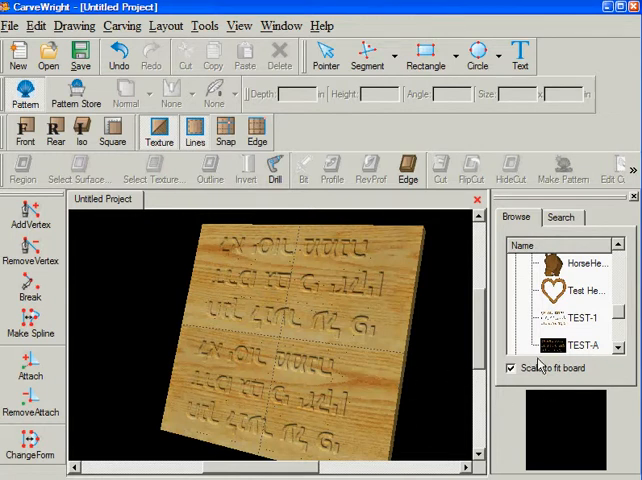
pyautogui.click(583, 345)
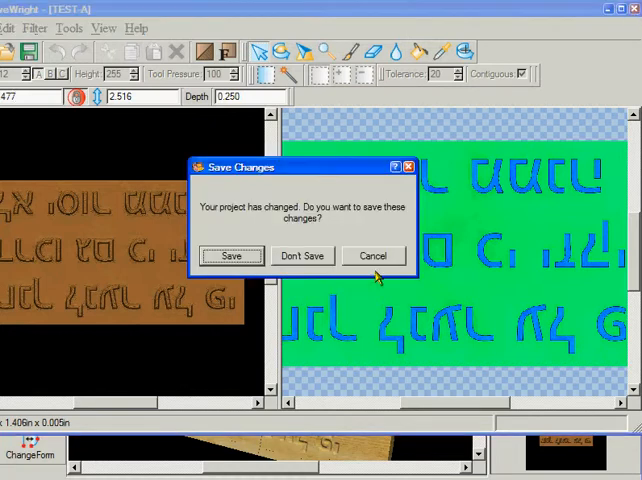
# Choose Don't Save to discard the TEST-A pattern edits and return to the board
pyautogui.click(302, 255)
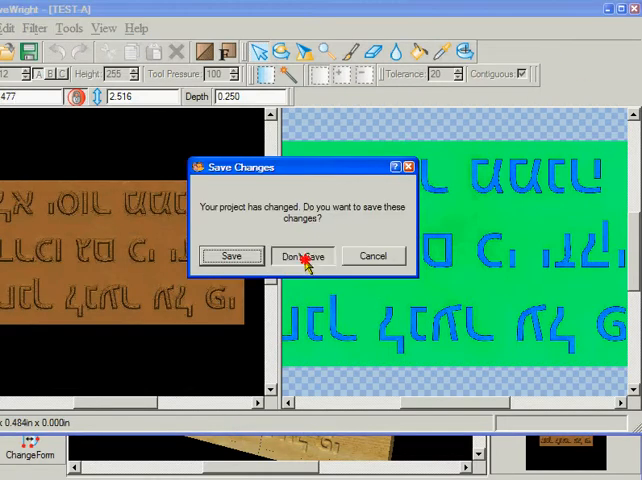
pyautogui.click(302, 256)
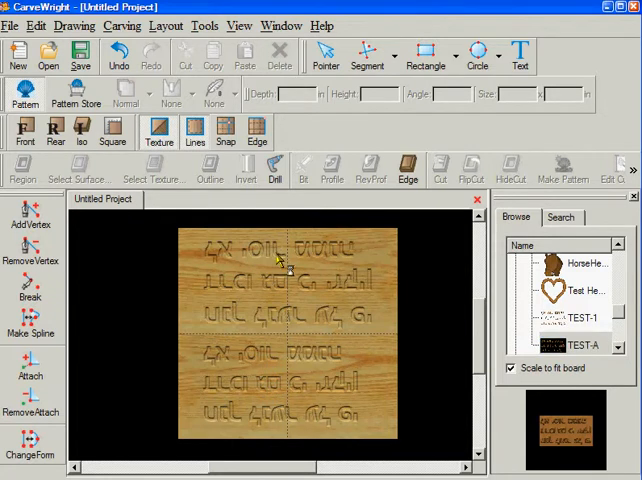
# Accidentally drop an extra TEST-A lettering pattern over the top row of lettering
pyautogui.click(280, 270)
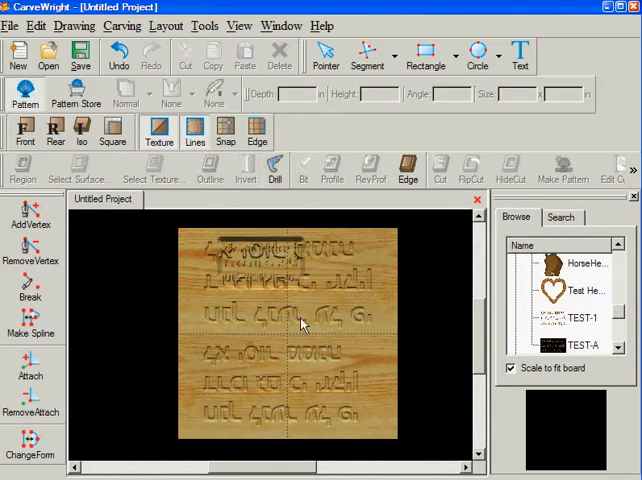
pyautogui.moveTo(292, 277)
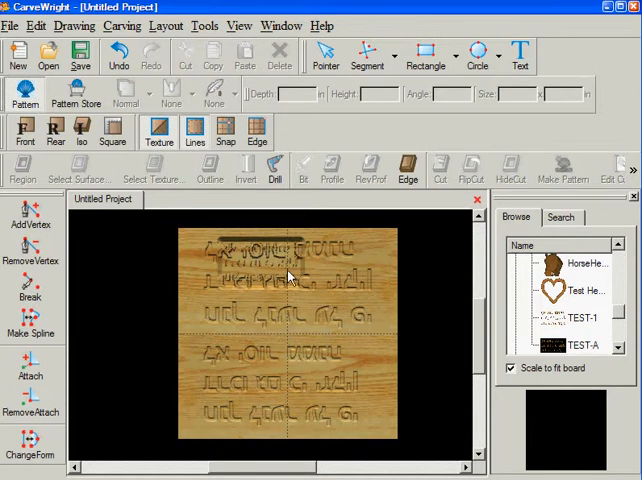
pyautogui.moveTo(277, 400)
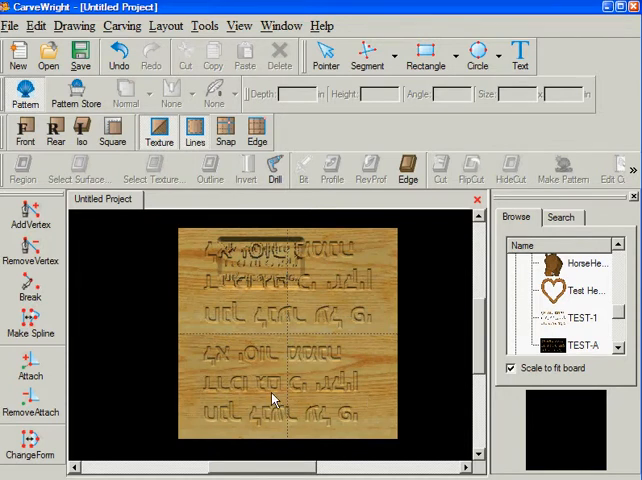
pyautogui.moveTo(186, 268)
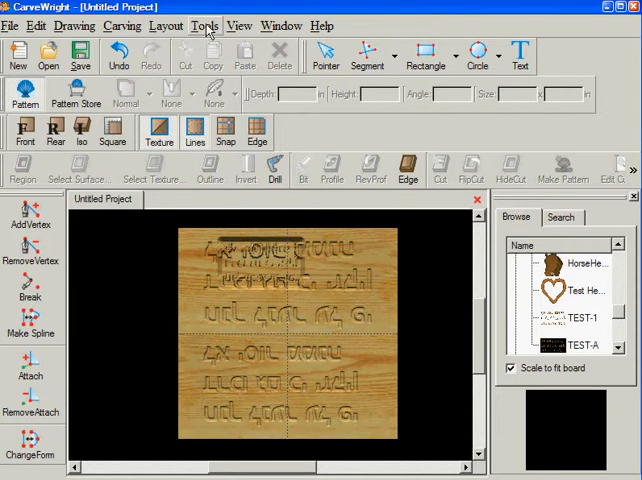
# Delete the duplicate TEST-A from the Carving List, then select the remaining TEST-A
pyautogui.click(239, 25)
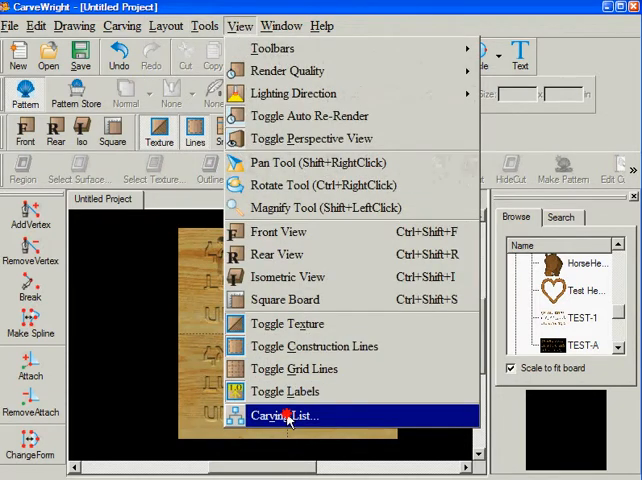
pyautogui.click(283, 415)
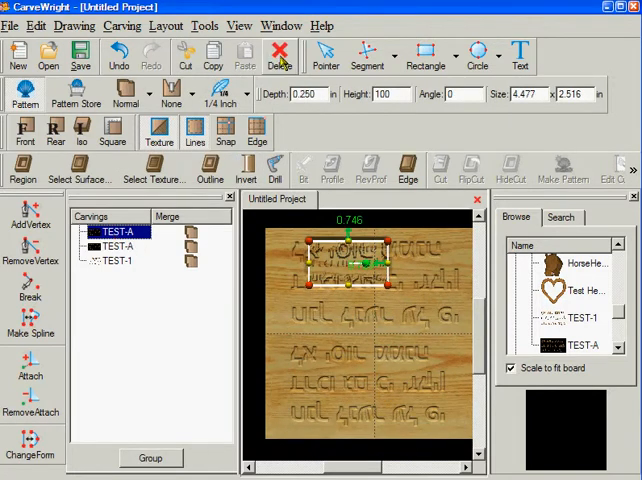
pyautogui.click(278, 55)
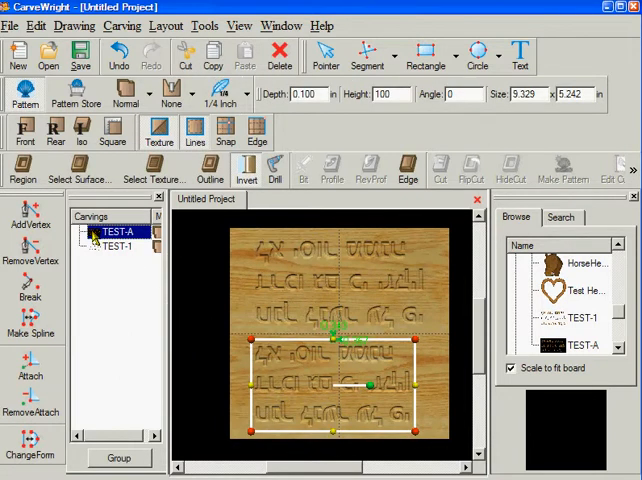
pyautogui.click(121, 246)
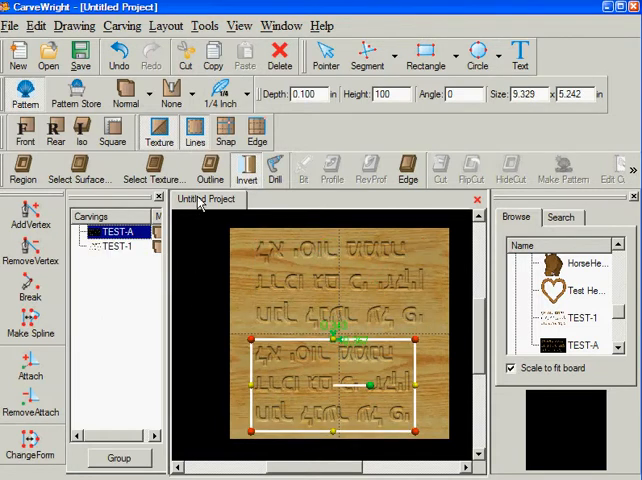
pyautogui.moveTo(137, 318)
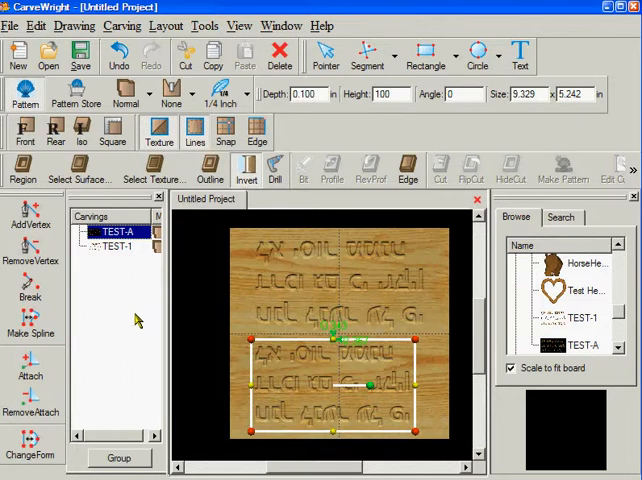
pyautogui.moveTo(188, 470)
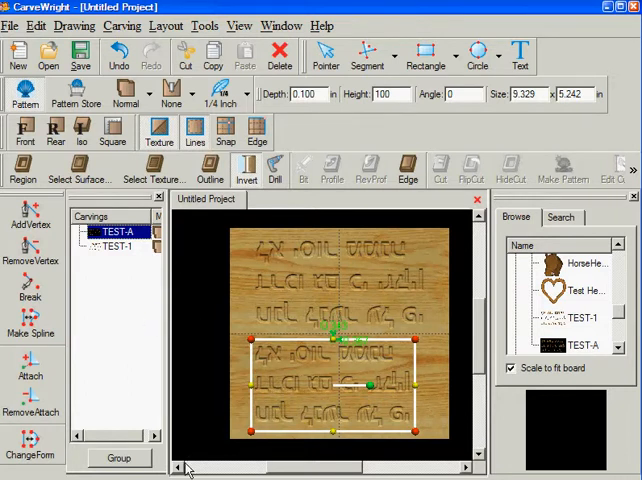